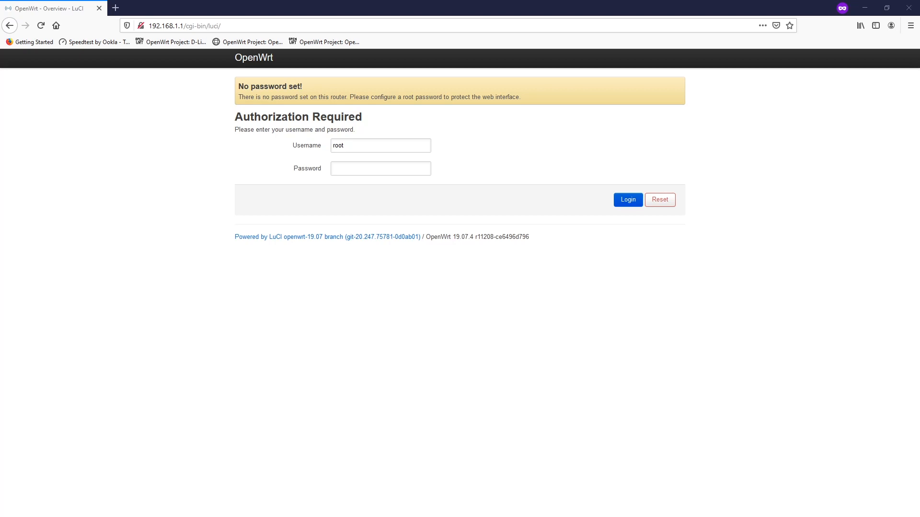
- Sign in as root with an empty password and reach the System menu
click(380, 168)
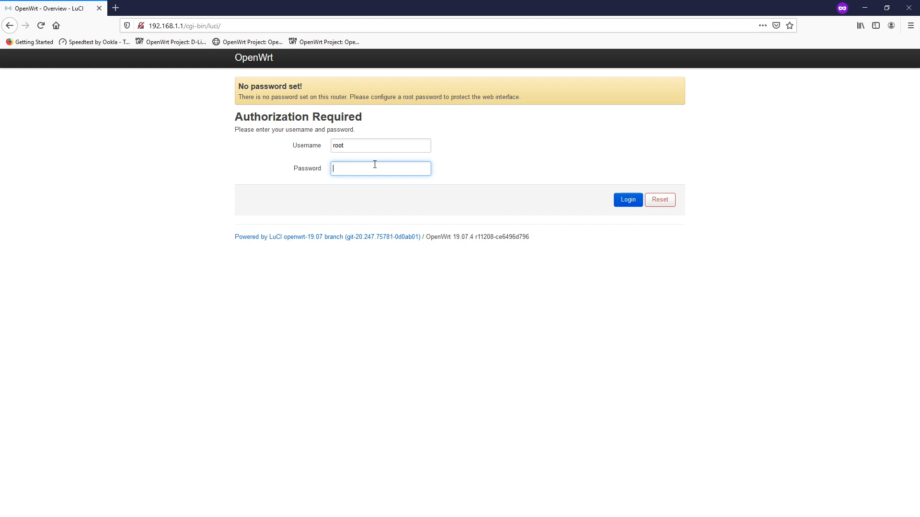
click(627, 199)
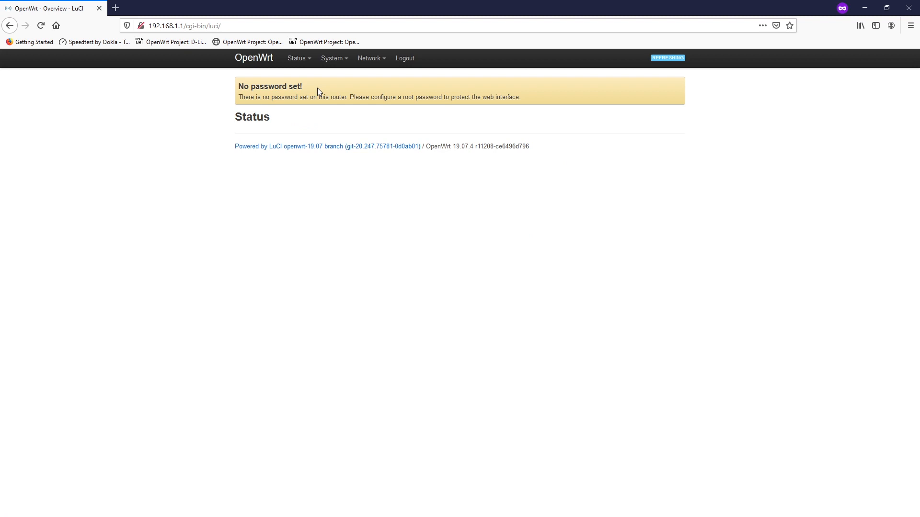
click(332, 58)
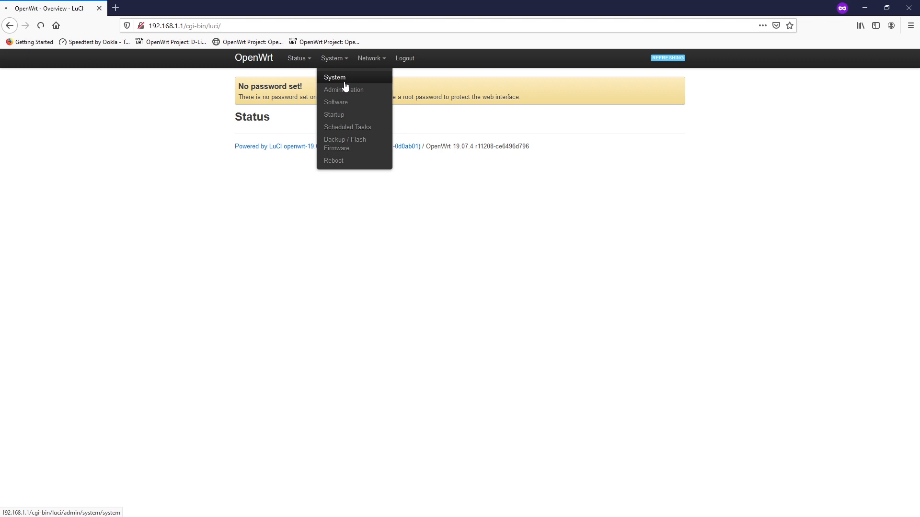
- View System > Administration and focus the router password field
click(343, 89)
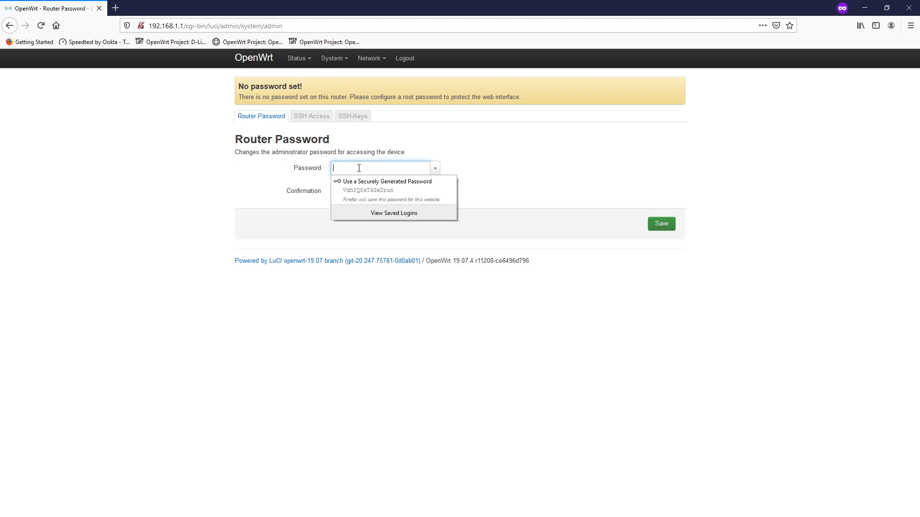
click(657, 233)
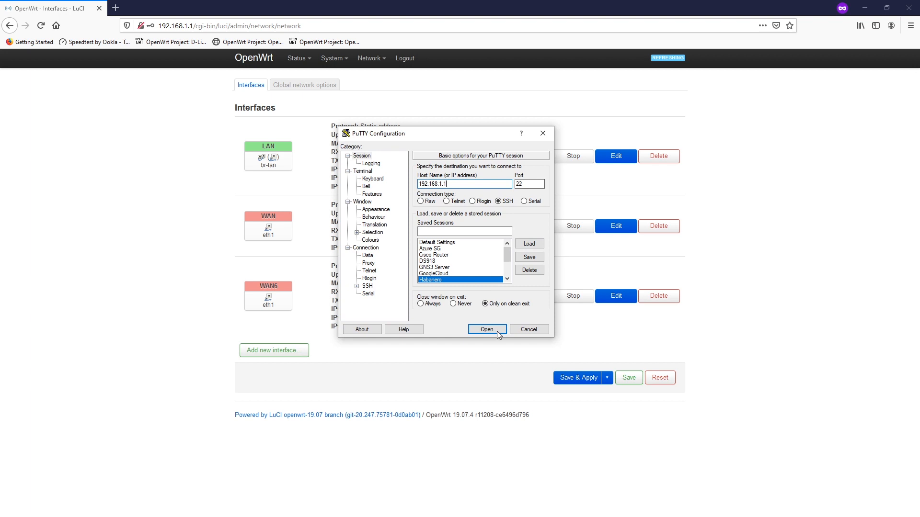
- Log into the SSH session, find lspci missing, and run opkg update
click(487, 329)
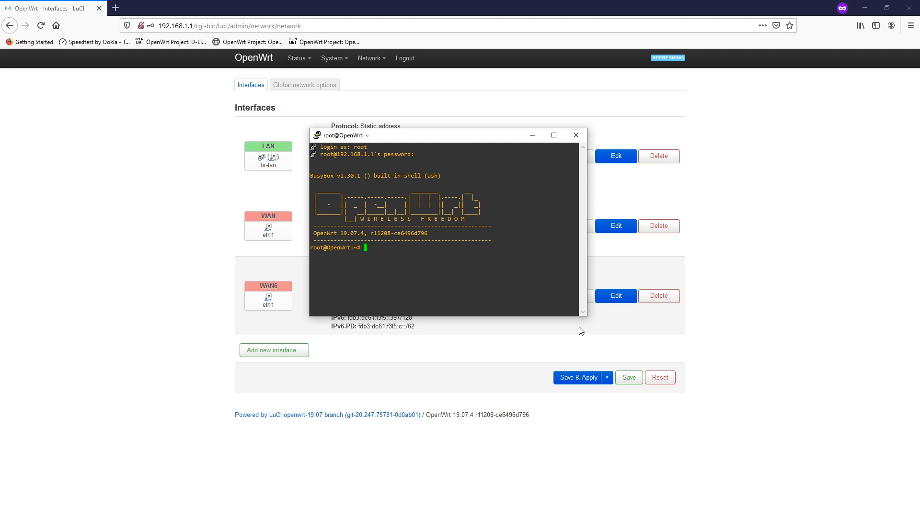
text(lspci)
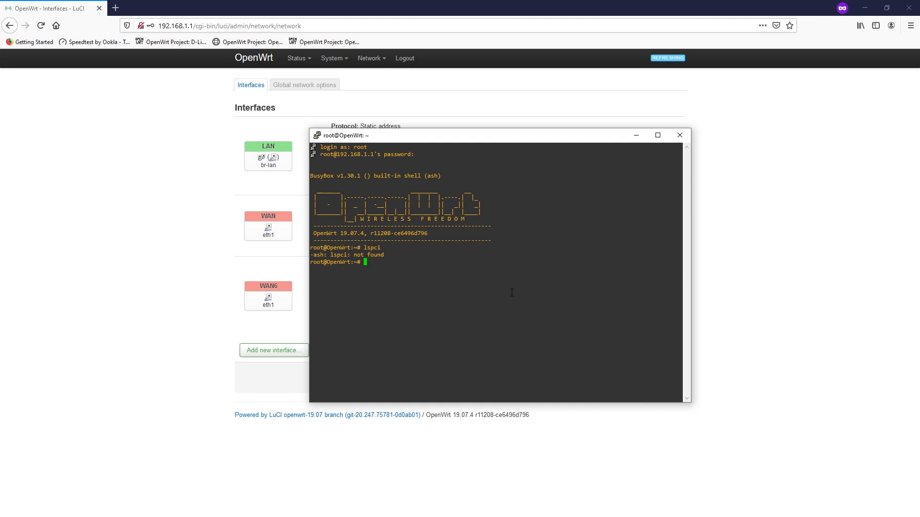
text(opkg)
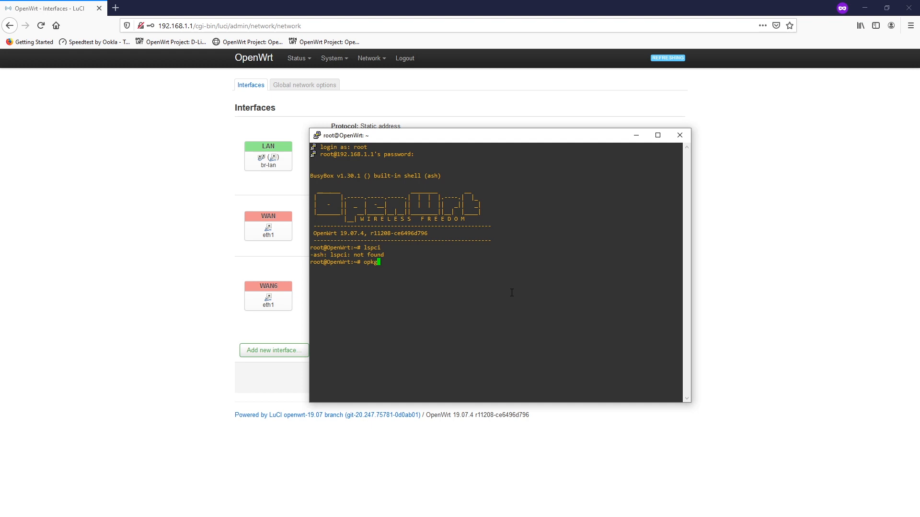
text(update)
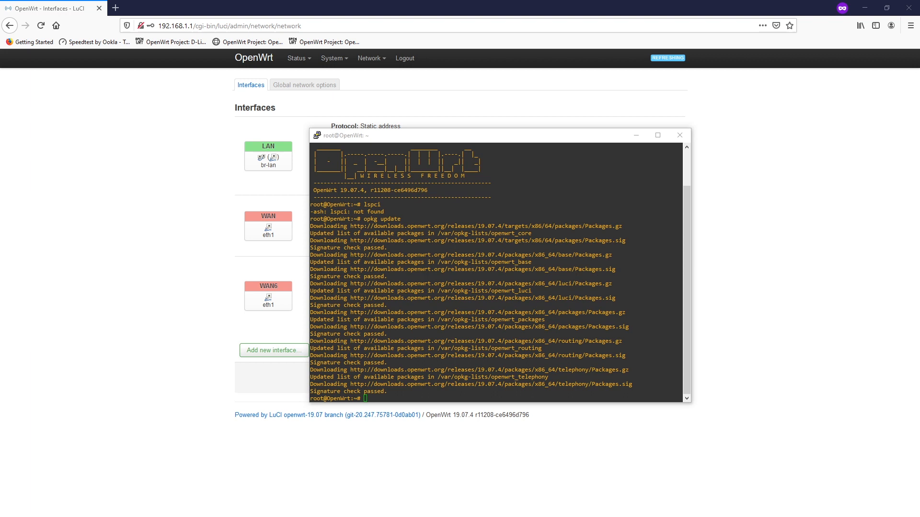
- Install pciutils on the router with opkg install pciutils
text(opkg install pciutils)
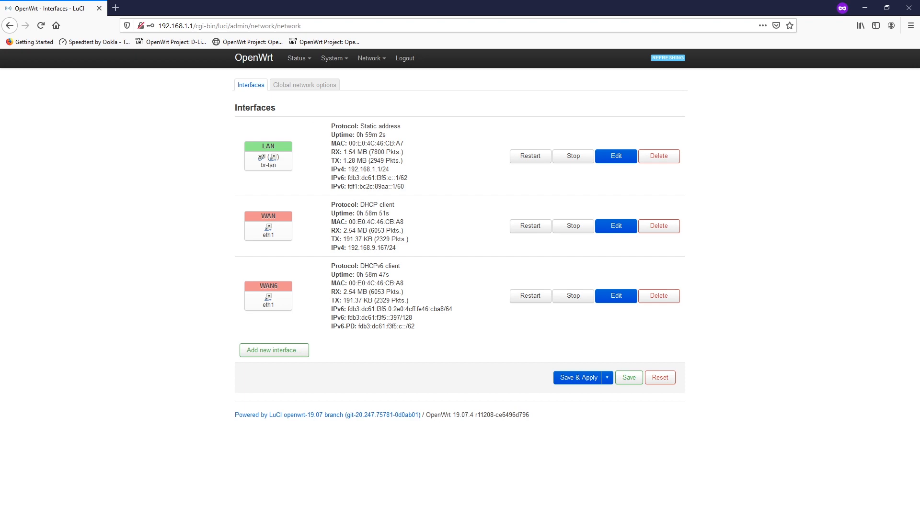
- Load the Wallys DR900VX datasheet PDF in a new tab and copy the chipset name QCA9880
click(115, 8)
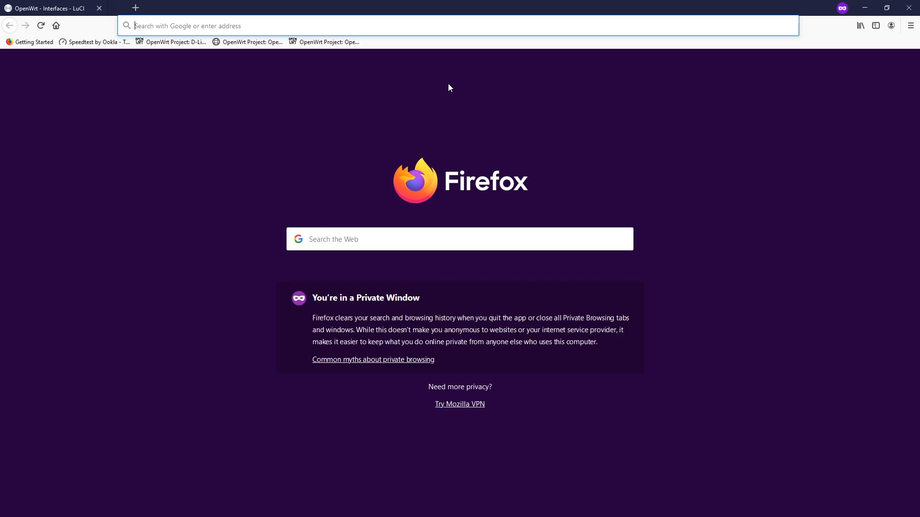
text(https://www.wallystech.com/upload/1591084545c91e58afa0df996bec32cab1920e96d7.pdf)
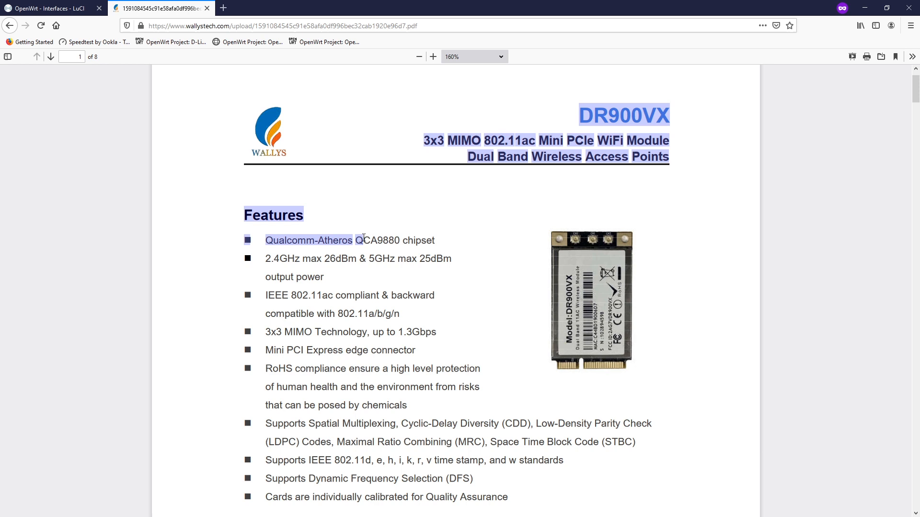
right_click(381, 240)
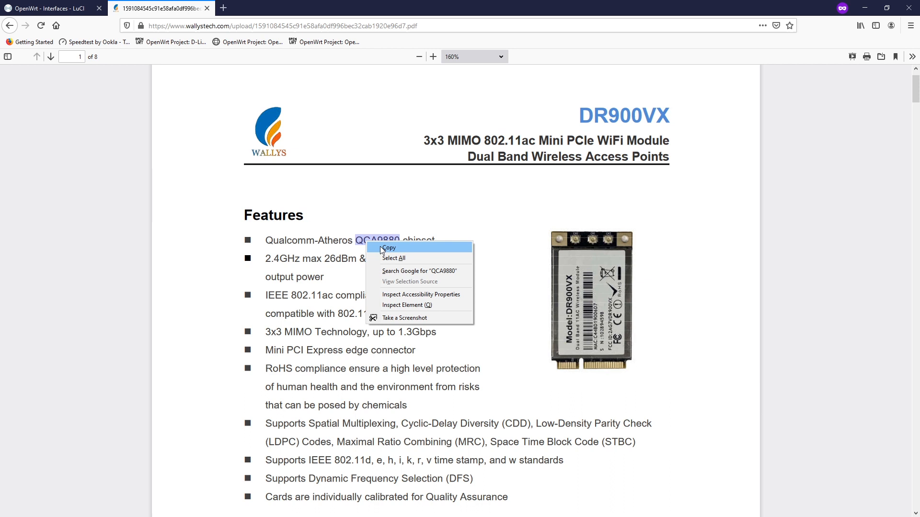
click(420, 271)
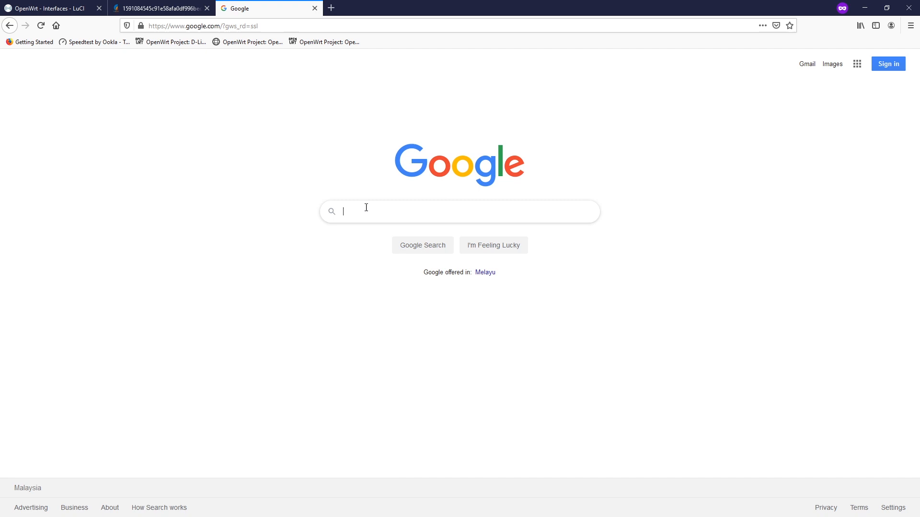
- Search Google for 'QCA9880 openwrt' and view the ath10k-firmware-qca988x package result
text(QCA9880 openwrt)
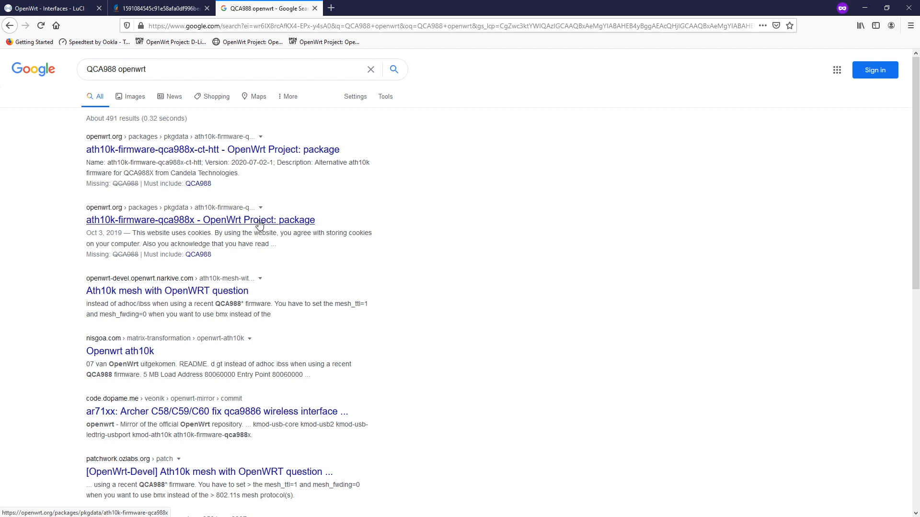
click(211, 149)
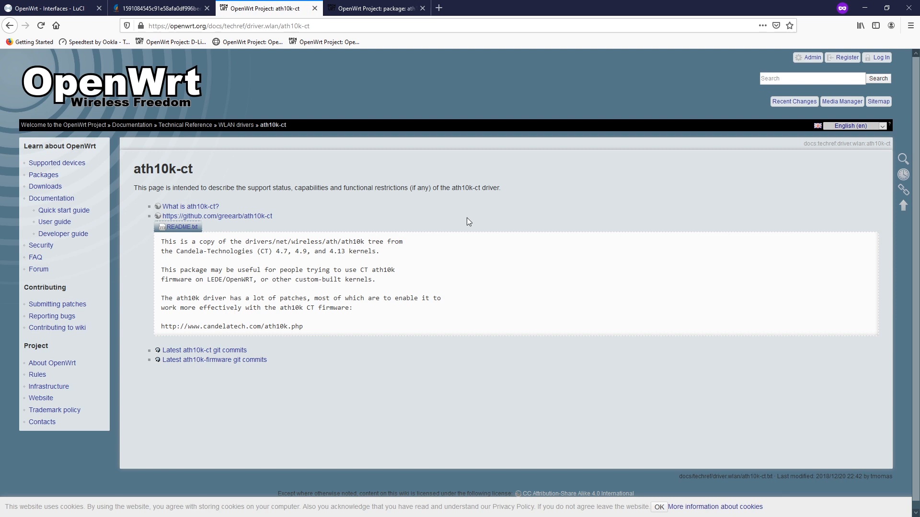
mouse_move(201, 176)
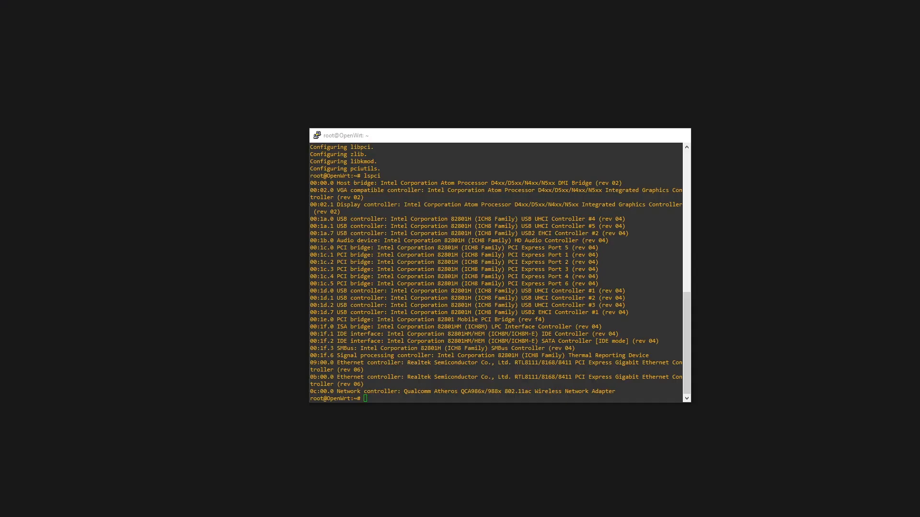
- Start opkg install of ath10k-firmware-qca988x-ct-htt and return to the ath10k-ct driver page
text(opkg install ath10k-firmware-qca988x-ct-htt)
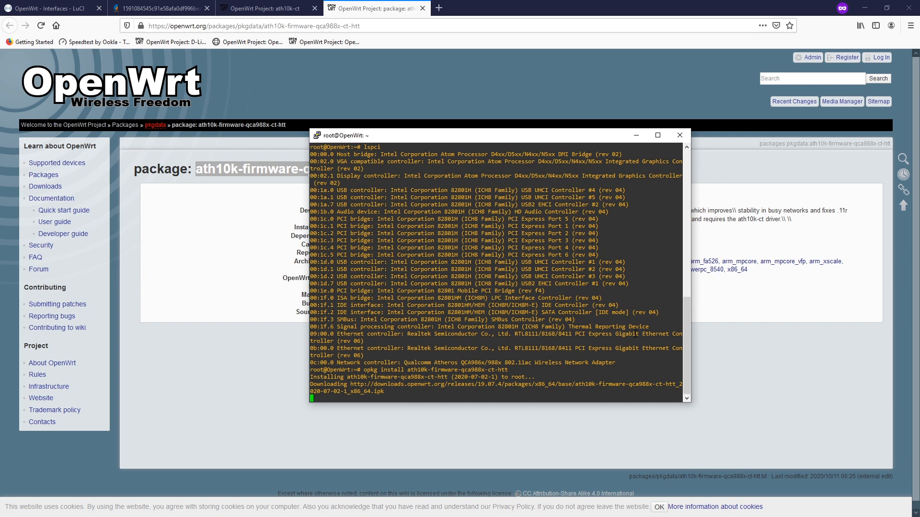
click(268, 8)
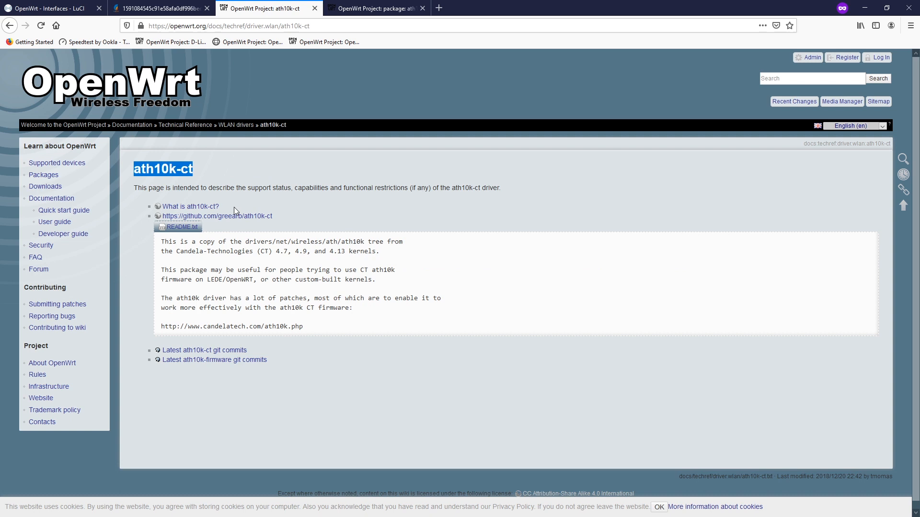
mouse_move(184, 125)
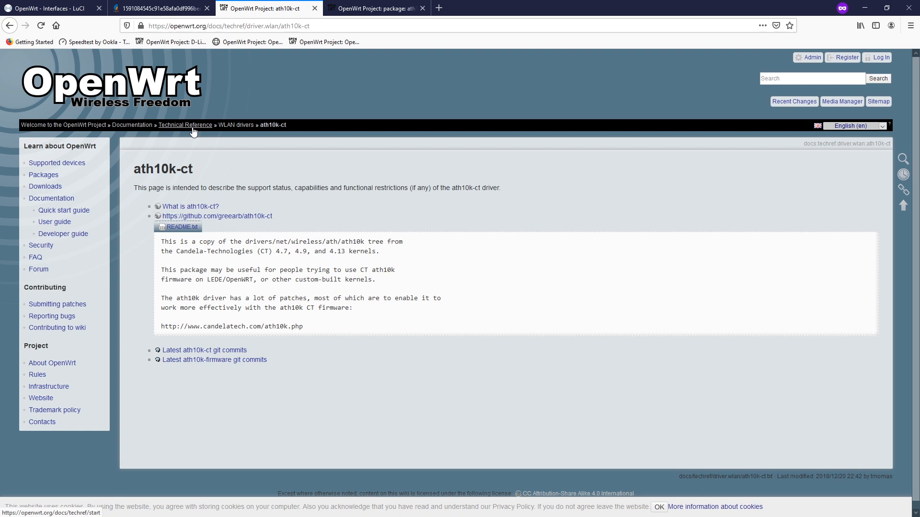
- Navigate from the ath10k-ct wiki page up to the WLAN drivers overview
click(235, 125)
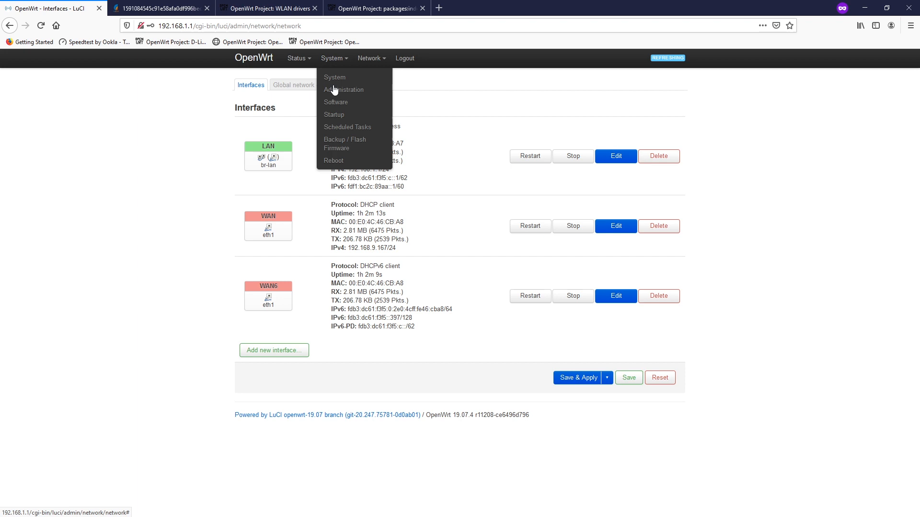
- Install the kmod-ath10k-ct driver package from System > Software
click(335, 102)
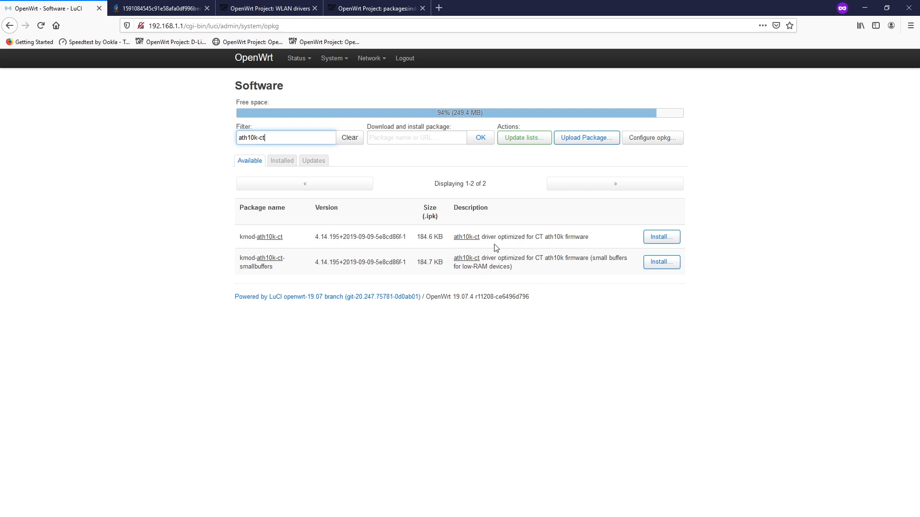
mouse_move(627, 241)
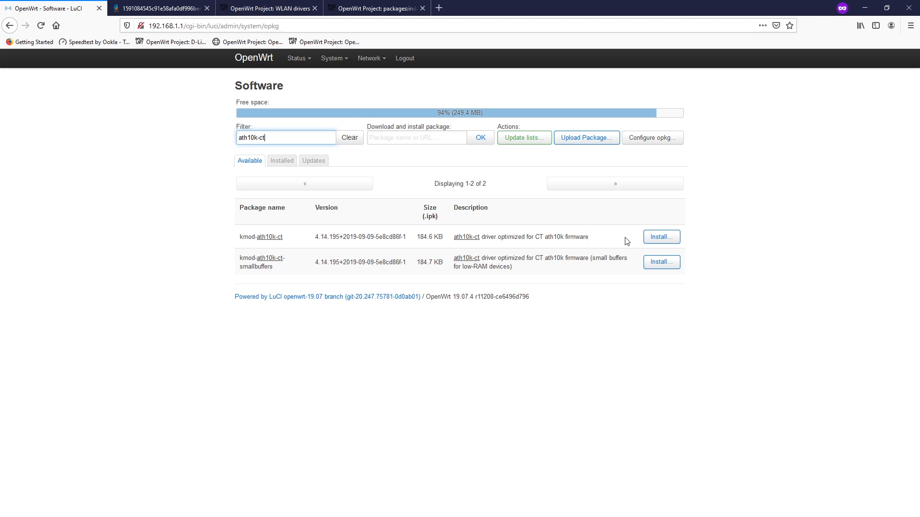
click(661, 236)
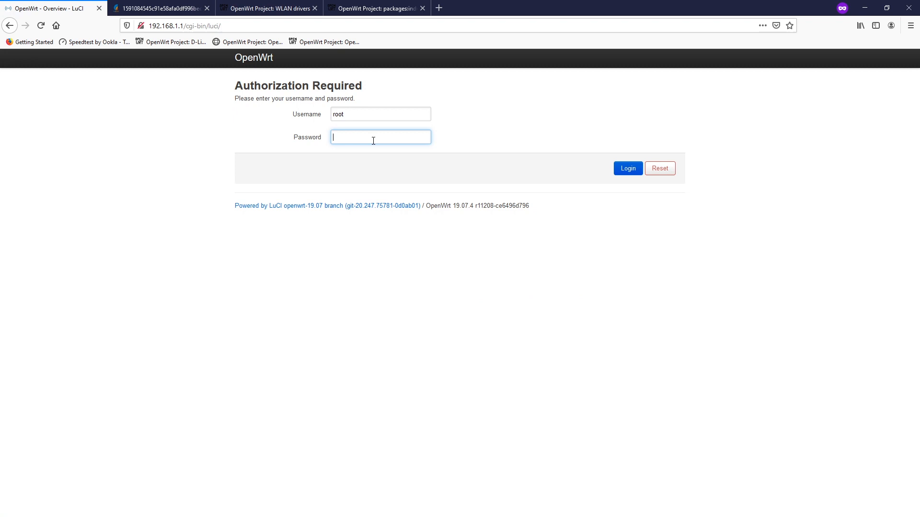
- Log in as root, check the generic disabled radio0 under Wireless, and go to System > Reboot
click(627, 168)
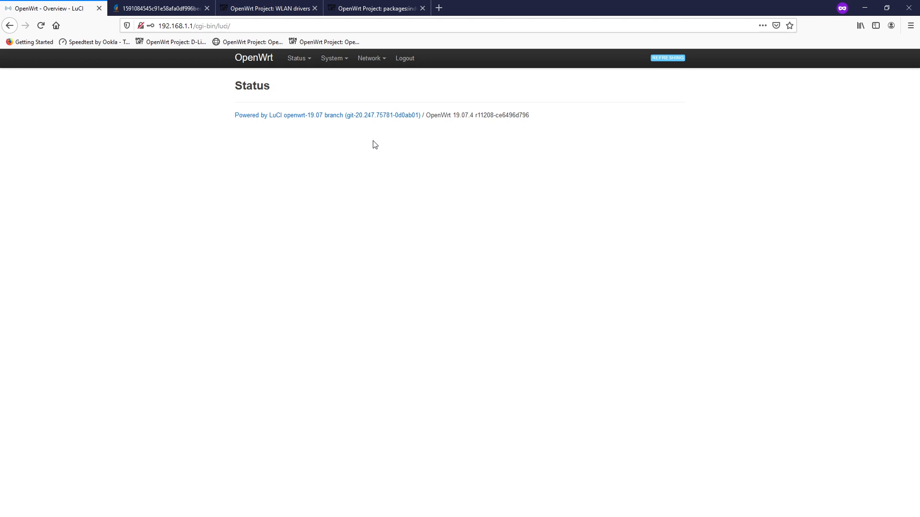
click(371, 58)
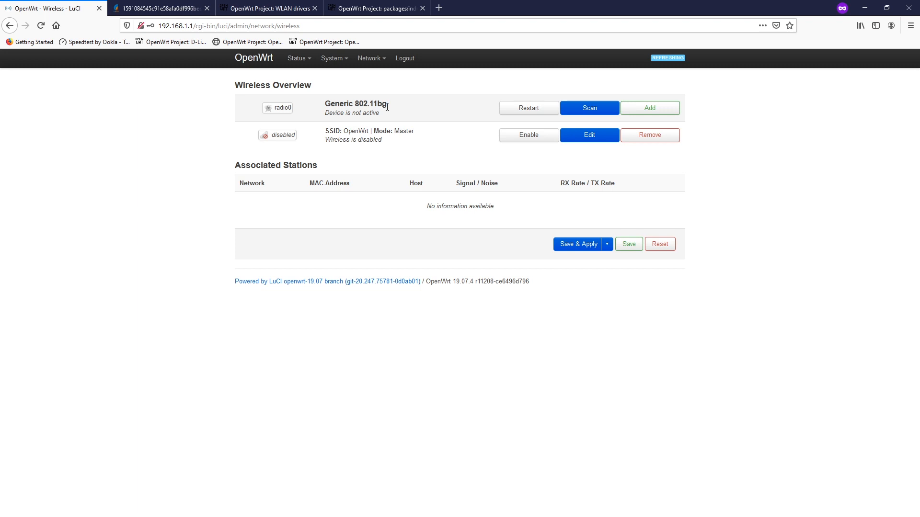
click(332, 58)
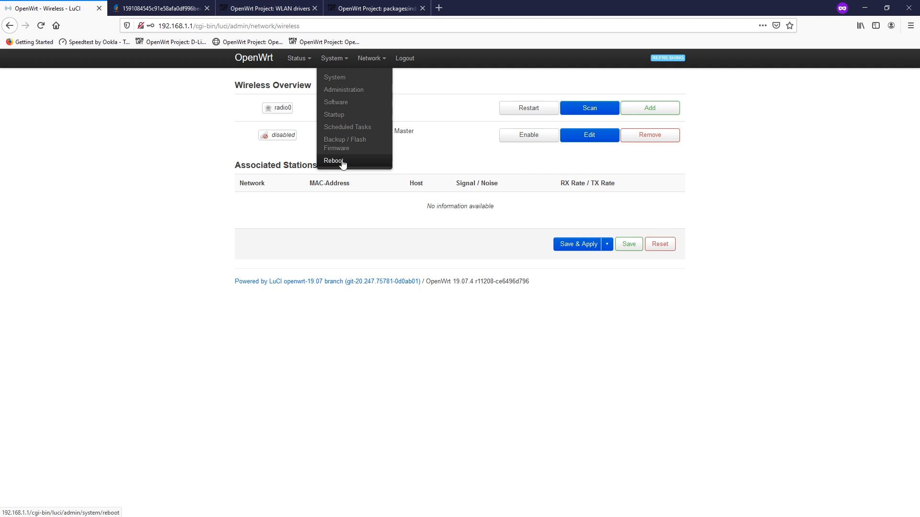
click(333, 160)
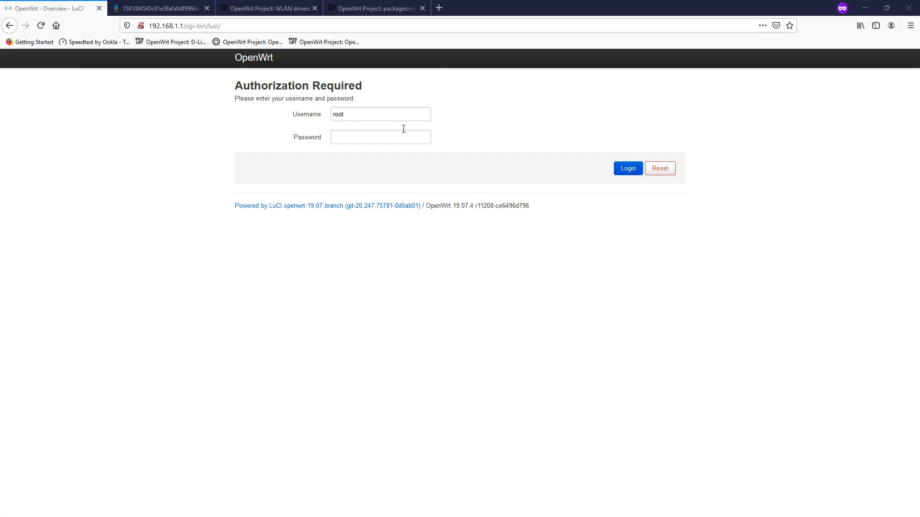
- Log back in, find encryption on the OpenWrt network requires hostapd, and copy the word hostapd
click(627, 169)
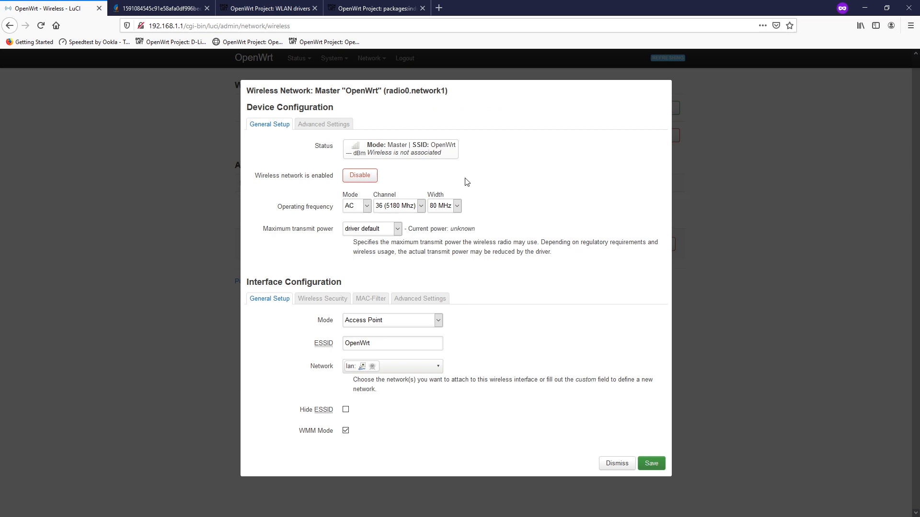
click(322, 298)
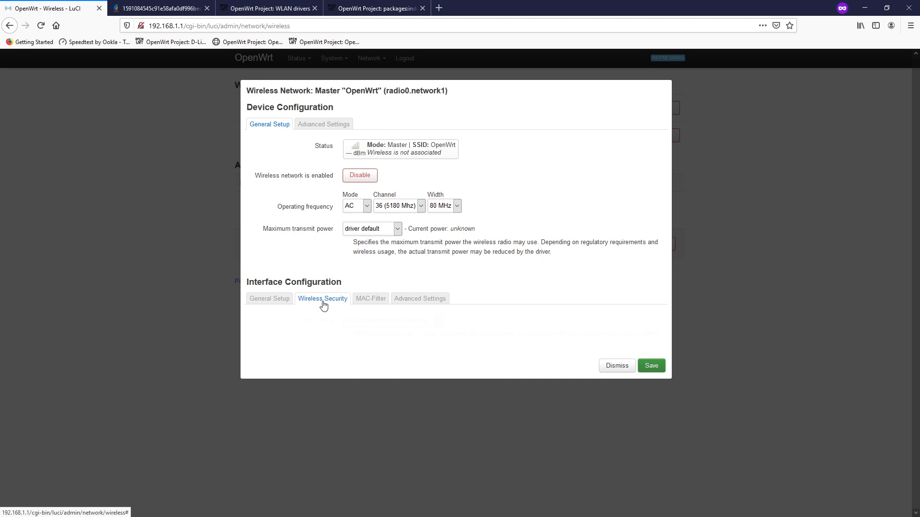
click(322, 299)
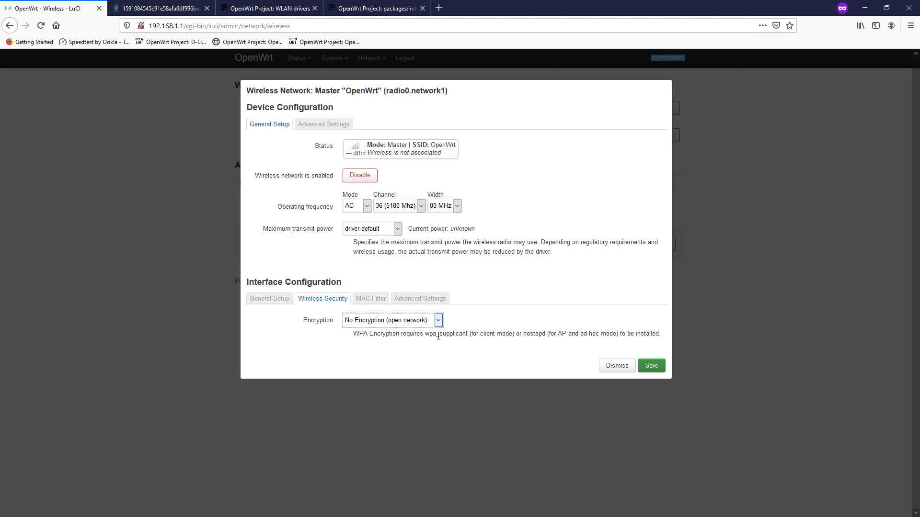
mouse_move(486, 343)
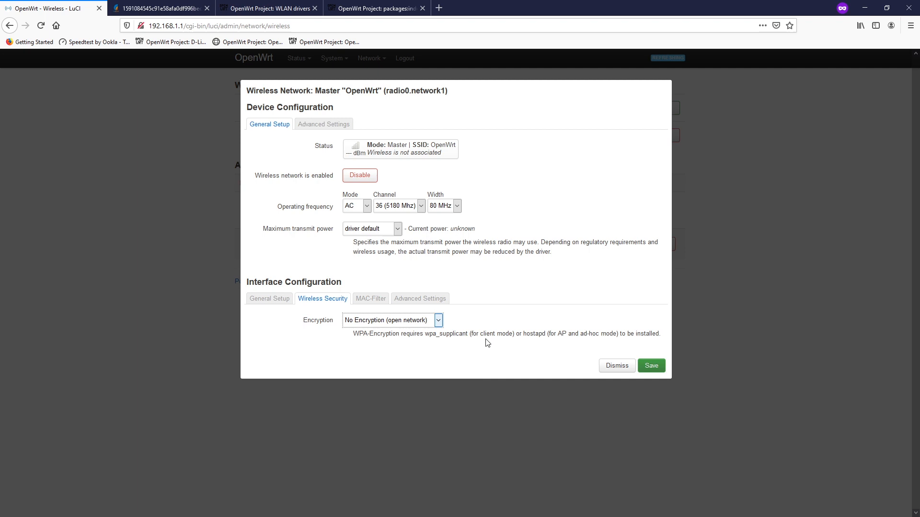
right_click(533, 333)
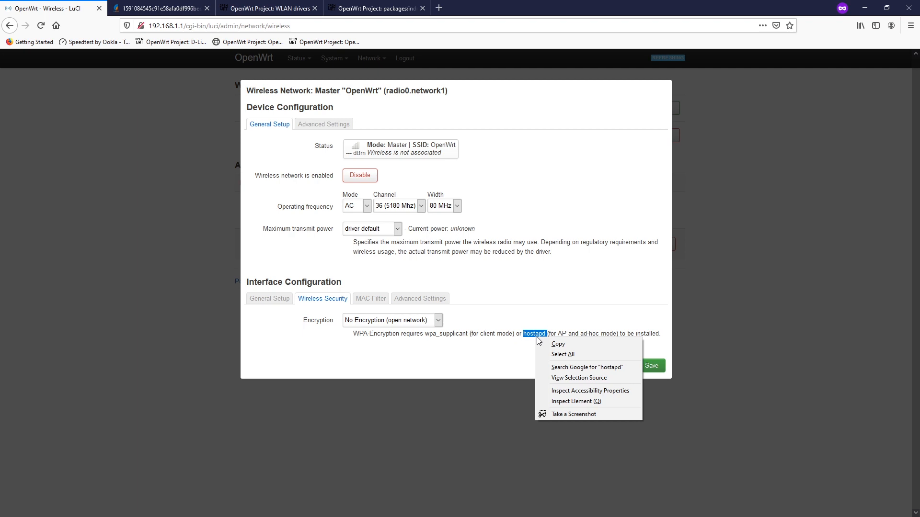
click(333, 58)
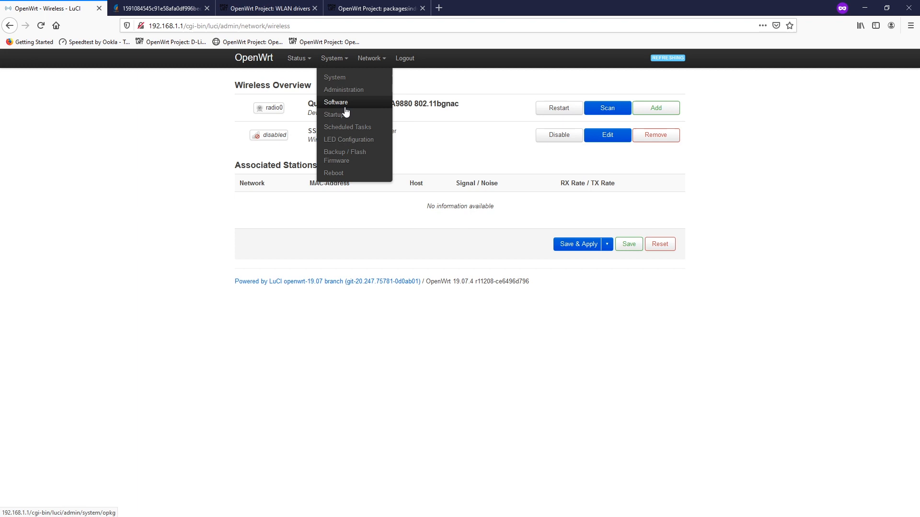
- Update the Software package lists and install the hostapd package
click(335, 102)
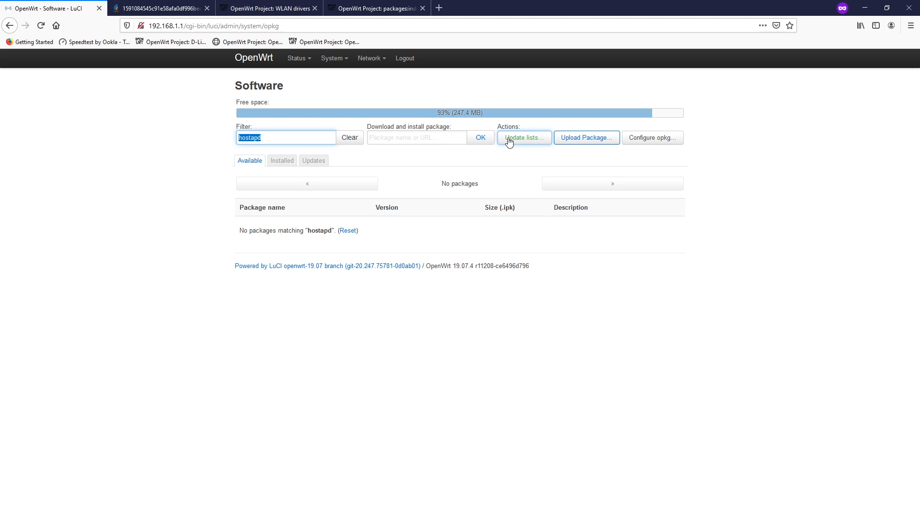
click(523, 138)
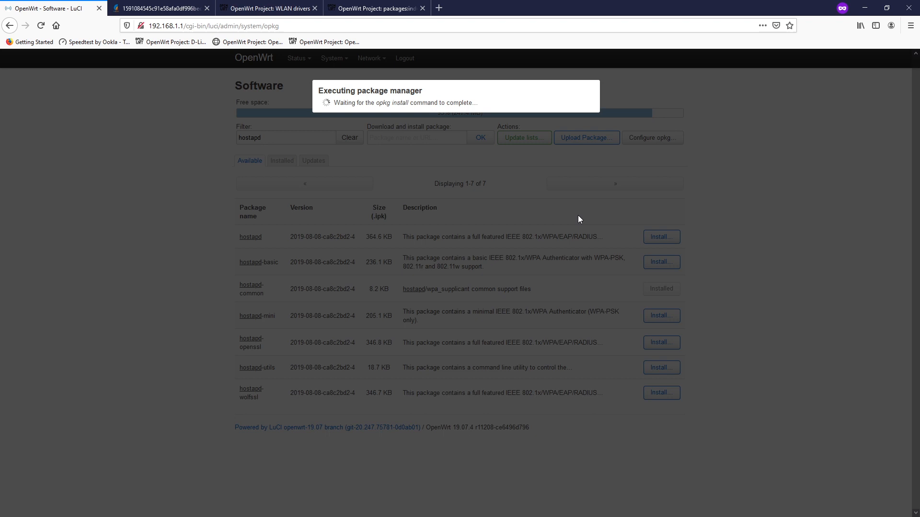
click(370, 57)
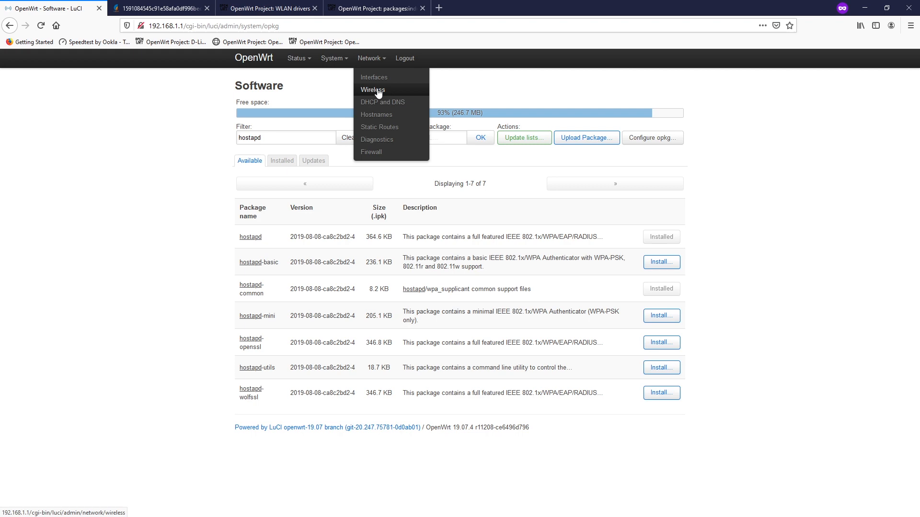
- Return to Network > Wireless and view the overview of the QCA9880 radio and OpenWrt network
click(372, 89)
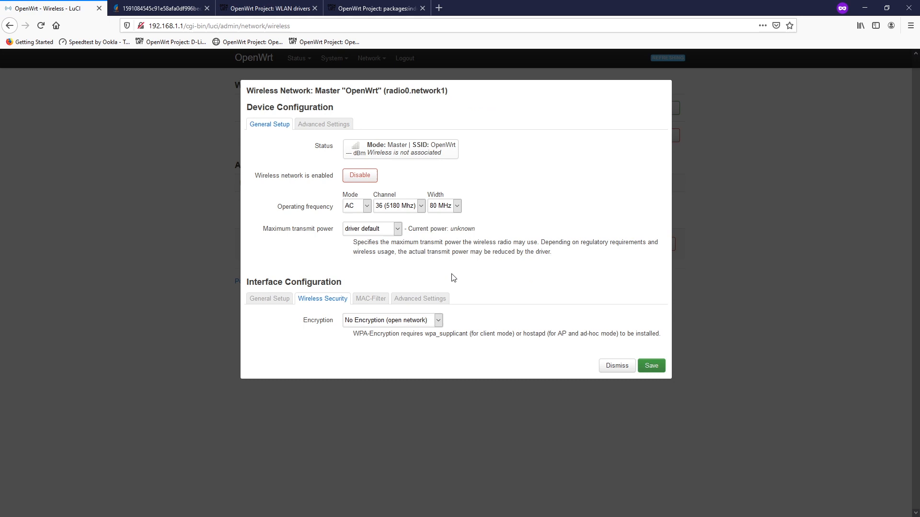
click(616, 365)
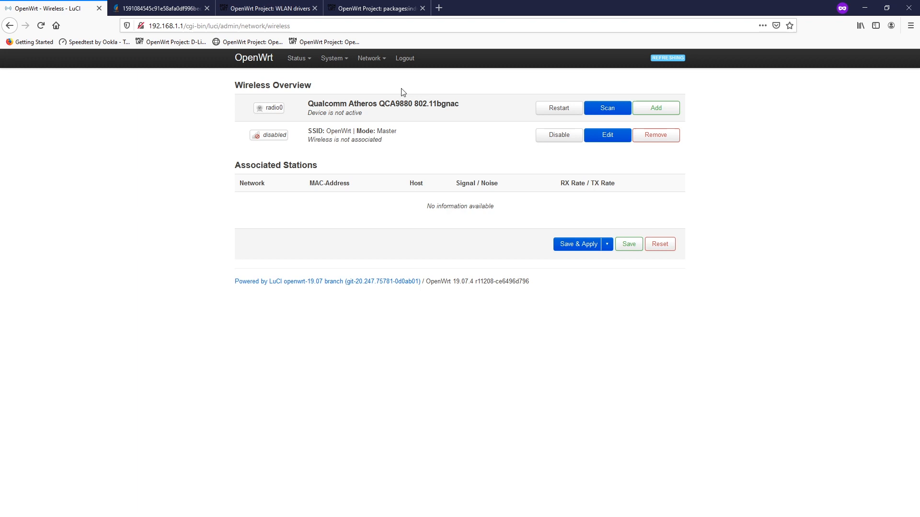
click(261, 129)
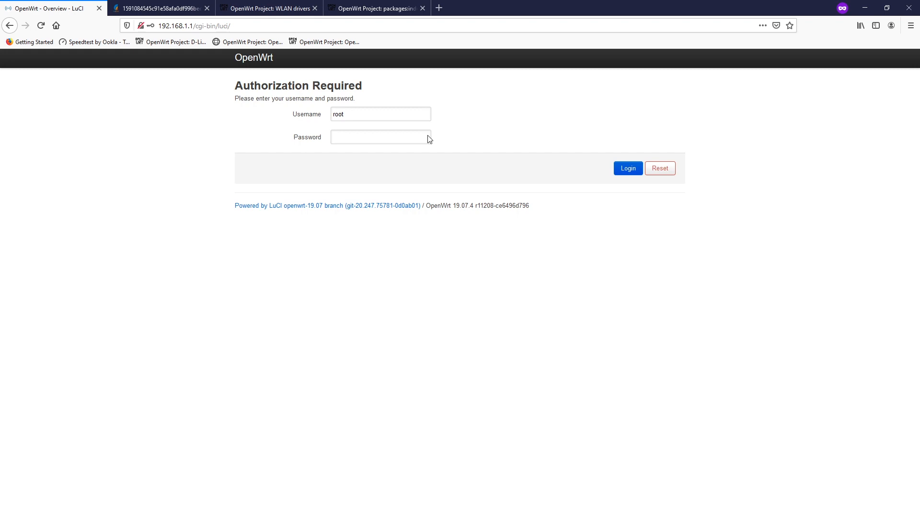
- Log in as root to reach the OpenWrt network's Wireless Security settings
click(627, 168)
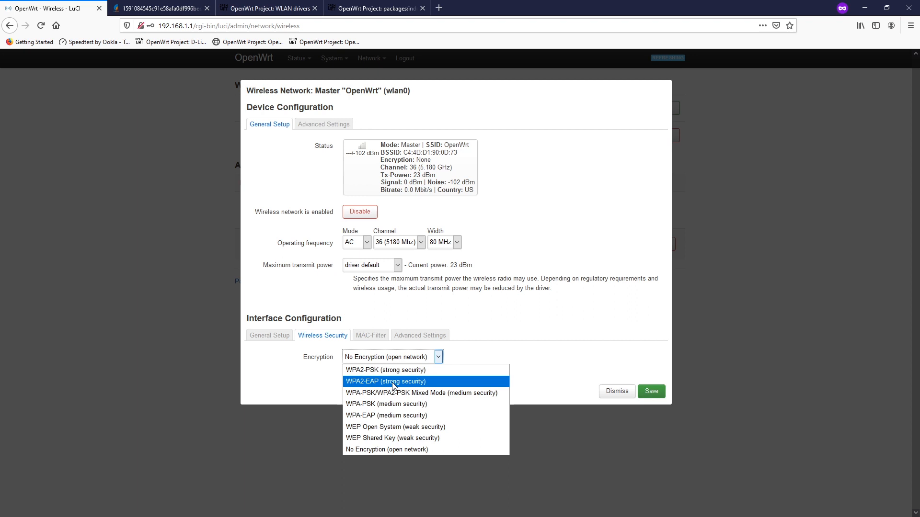
- Set the access point to ESSID x86 with WPA2-PSK encryption and save and apply it
click(385, 370)
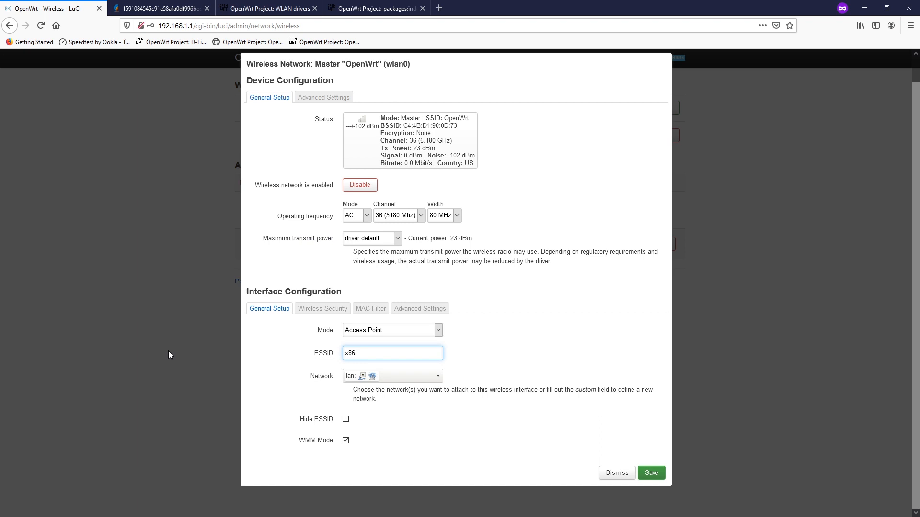
click(650, 473)
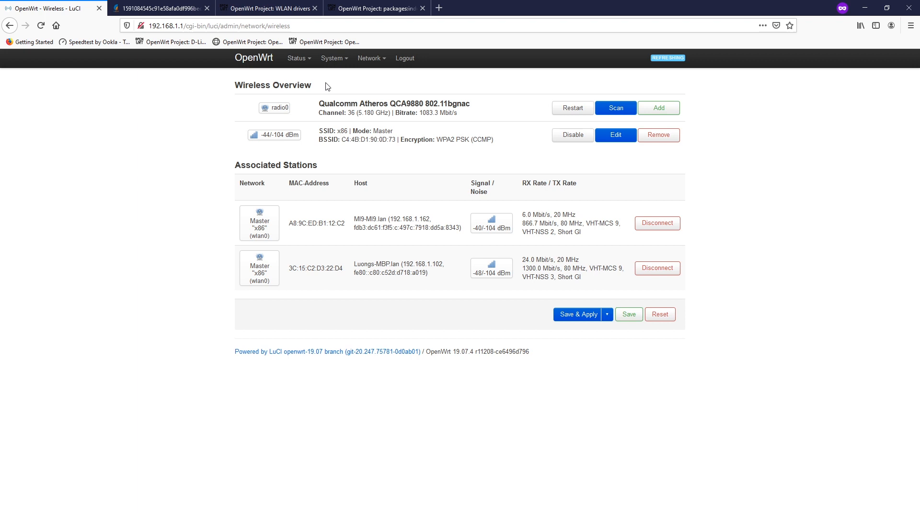
- Review the DR900VX QCA9880 datasheet, then return to the LuCI realtime load graphs
click(158, 8)
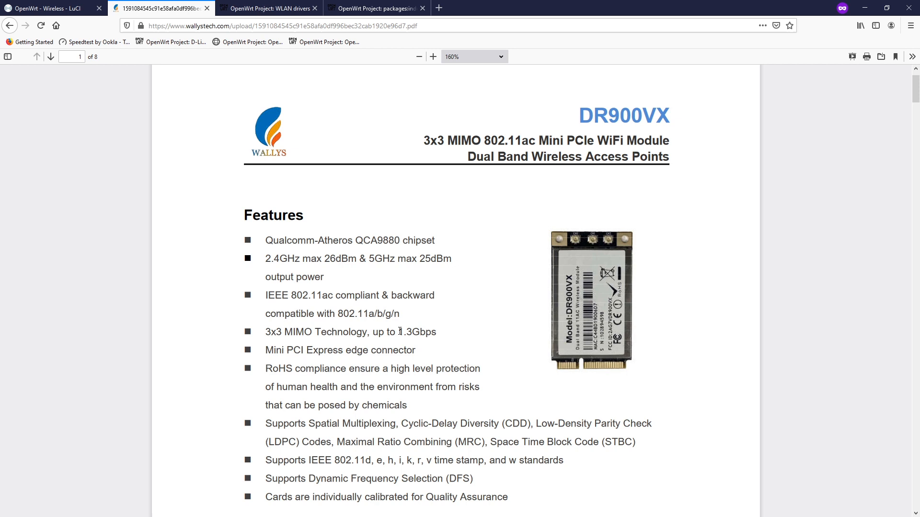
mouse_move(459, 286)
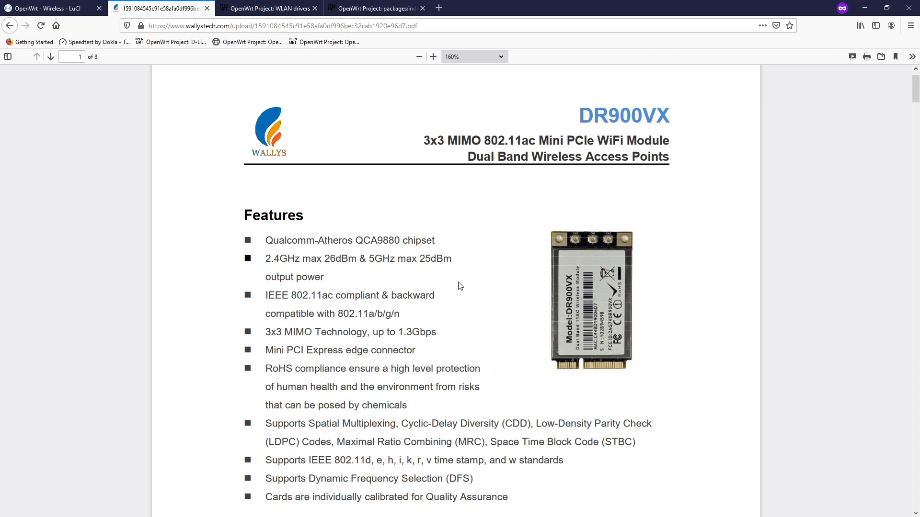
click(49, 9)
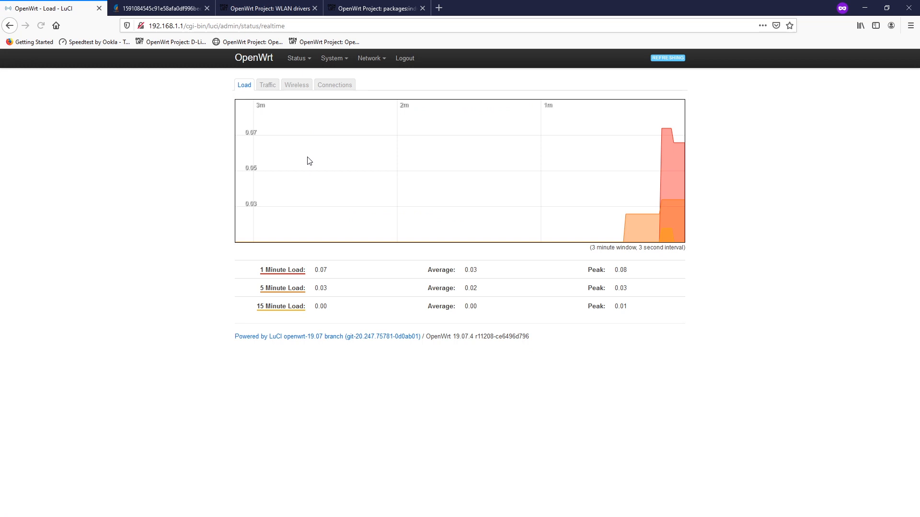
- View the realtime Wireless statistics graphs before returning to the wireless overview
click(266, 84)
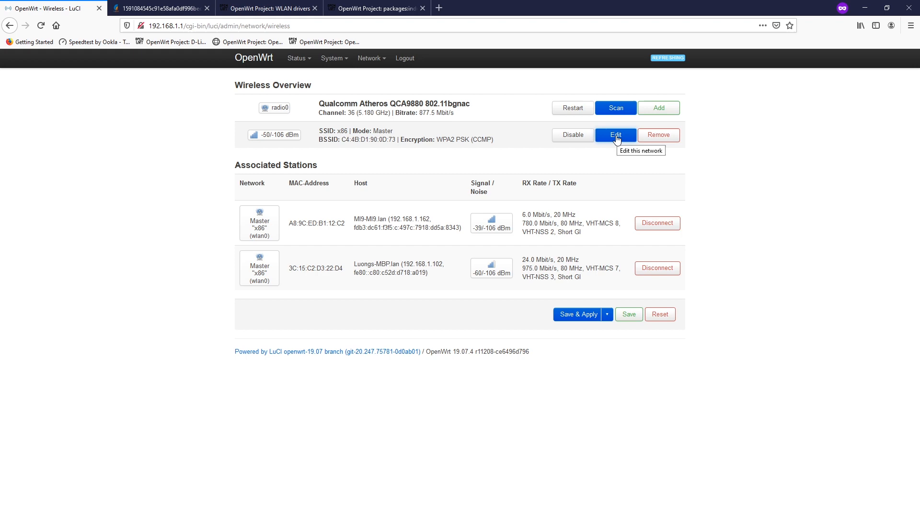
- Set x86 to Mode N on the 2.4 GHz band with 40 MHz width and save and apply
click(614, 135)
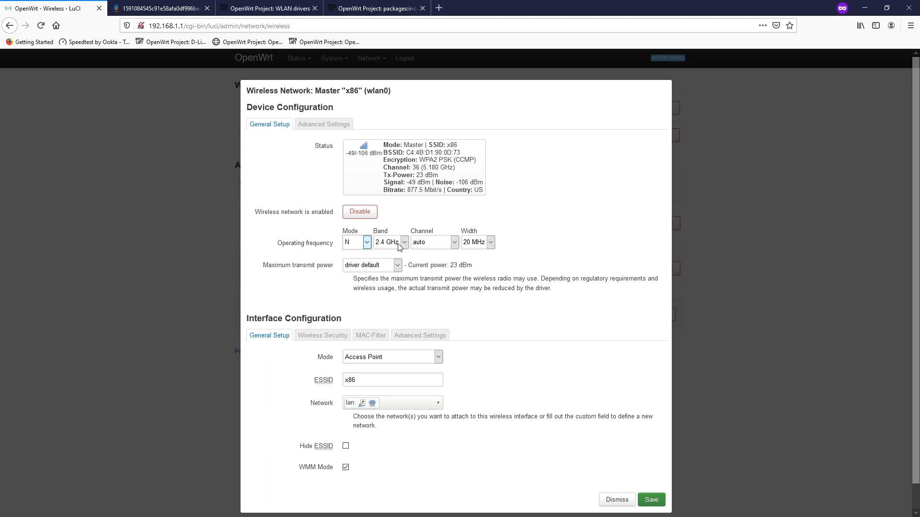
click(490, 242)
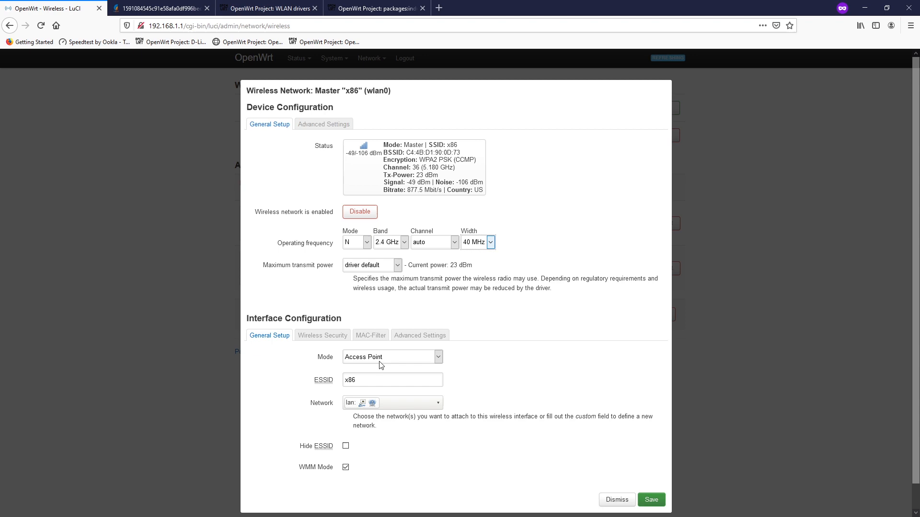
click(651, 499)
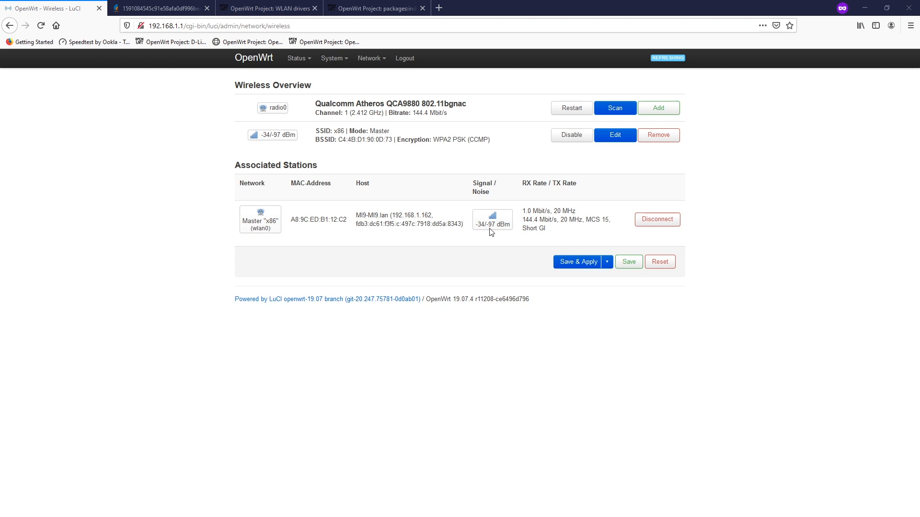
mouse_move(495, 230)
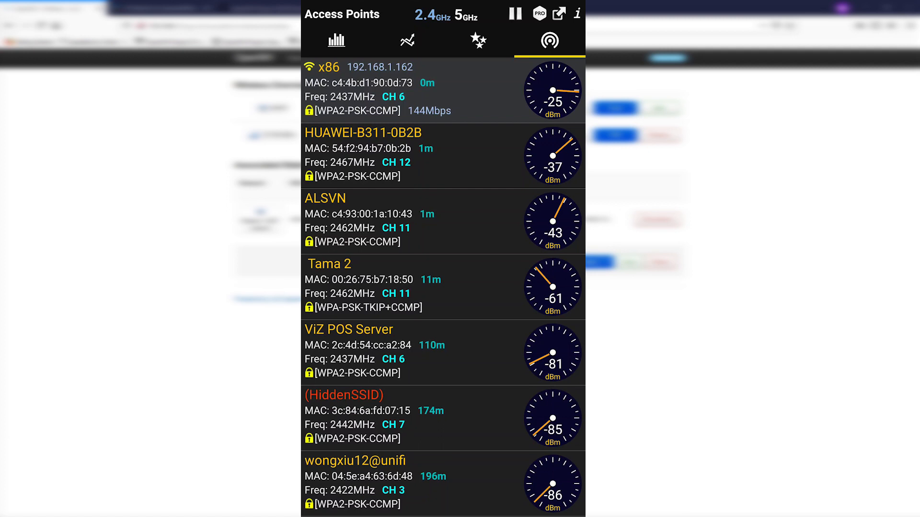
- Compare x86 on channel 6 in the Channel Graph and Access Points lists, then go to wallystech.com
click(336, 41)
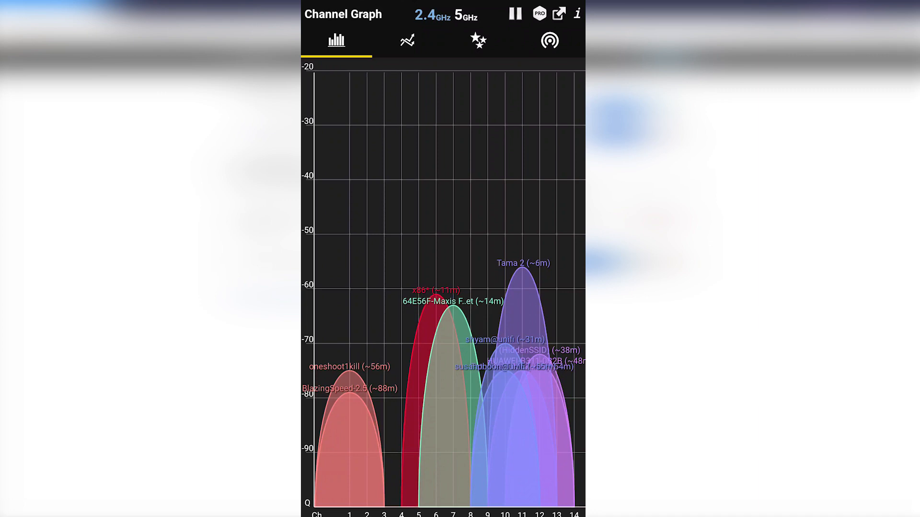
click(549, 40)
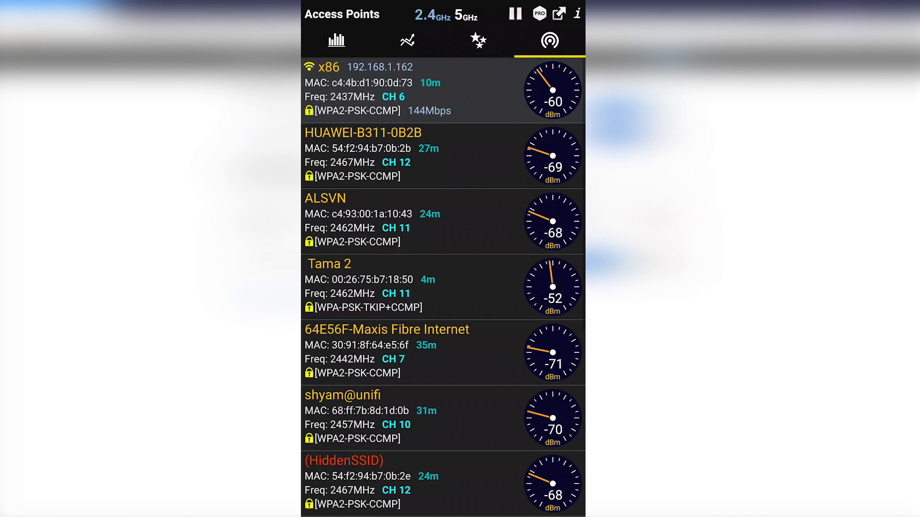
click(407, 42)
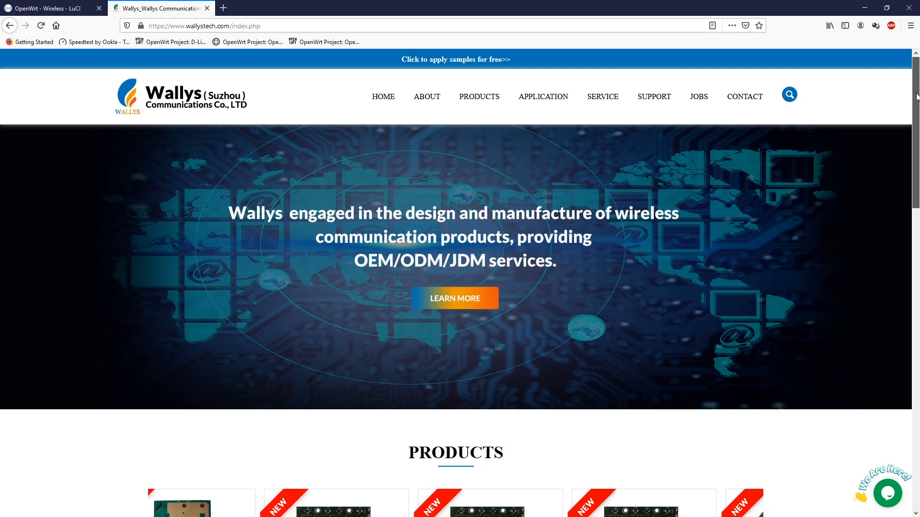
- Browse the Wallys PRODUCTS page down to the Routerboard listings
scroll(down, 3)
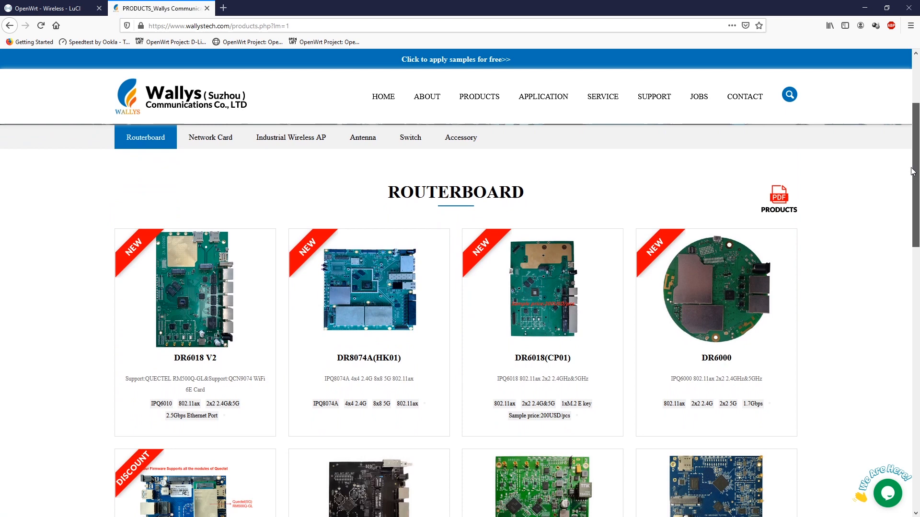
click(50, 8)
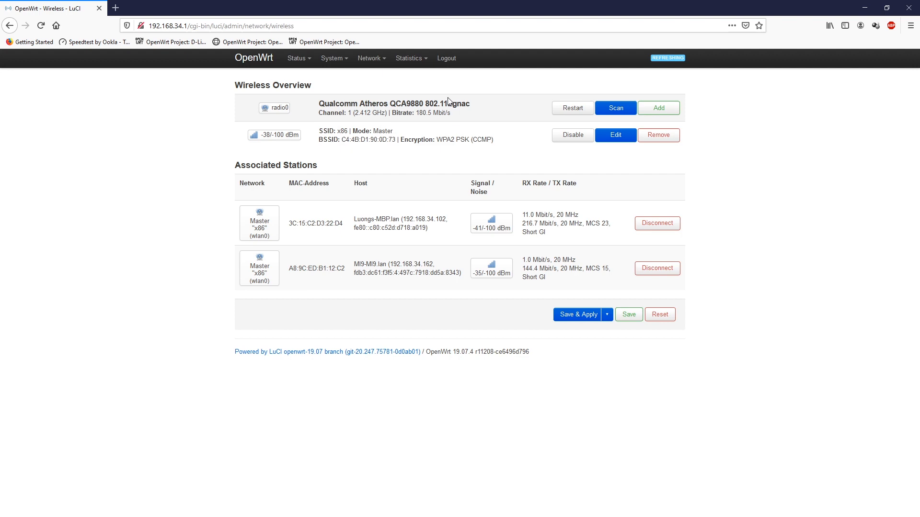
- Display the Wireless statistics graphs for wlan0 over a 1day timespan and review signal, quality and rate
click(404, 57)
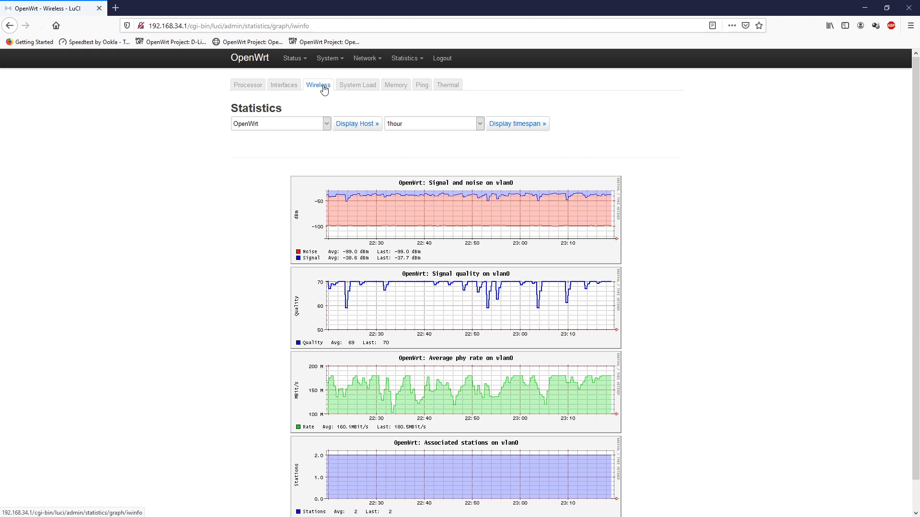
click(516, 123)
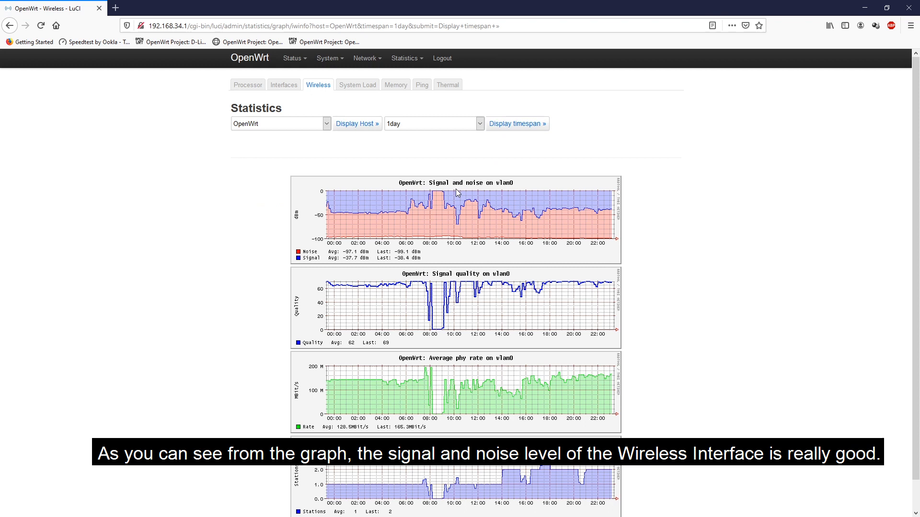
scroll(down, 3)
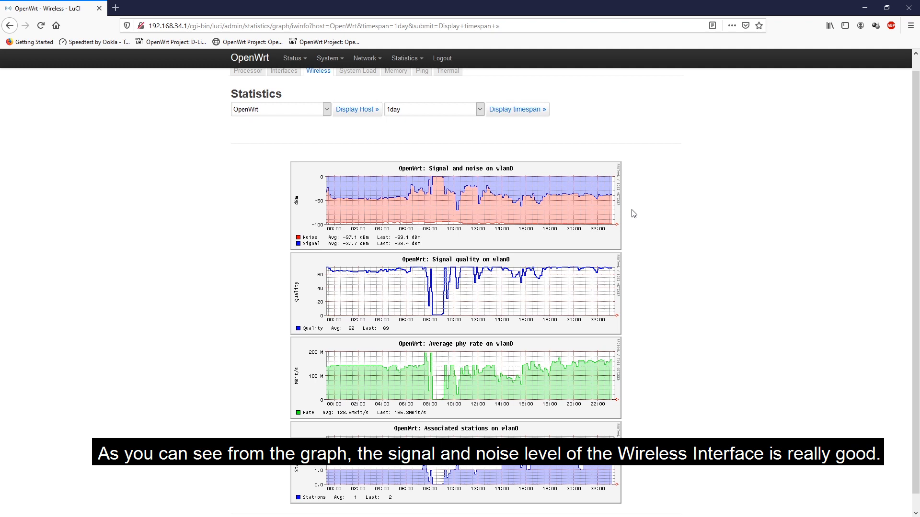